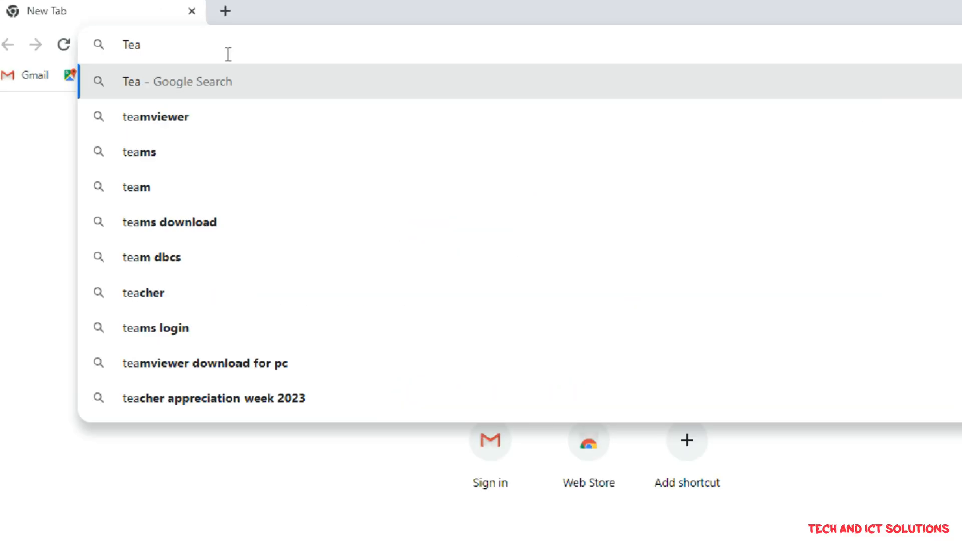
- Search Google for 'teamviewer' and follow the TeamViewer Remote Desktop result
click(157, 116)
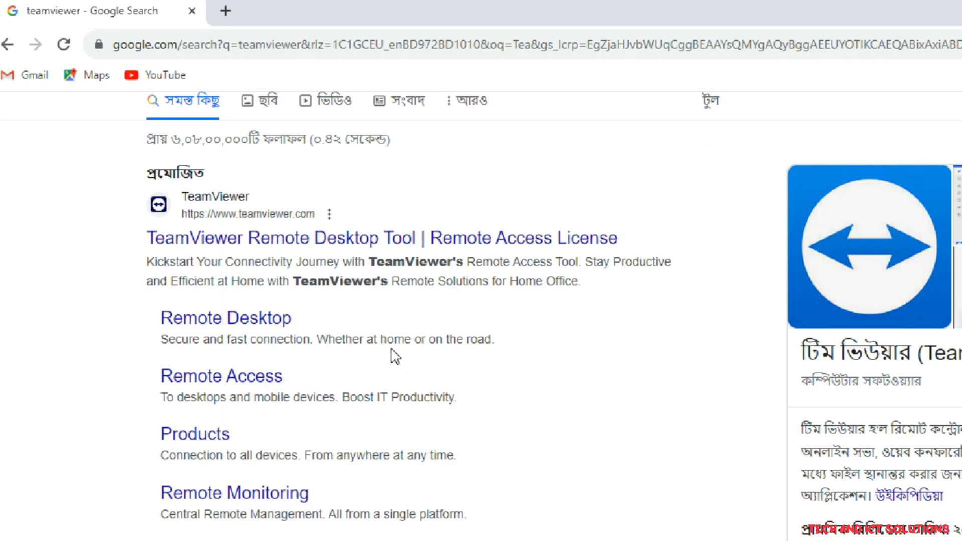
scroll(down, 3)
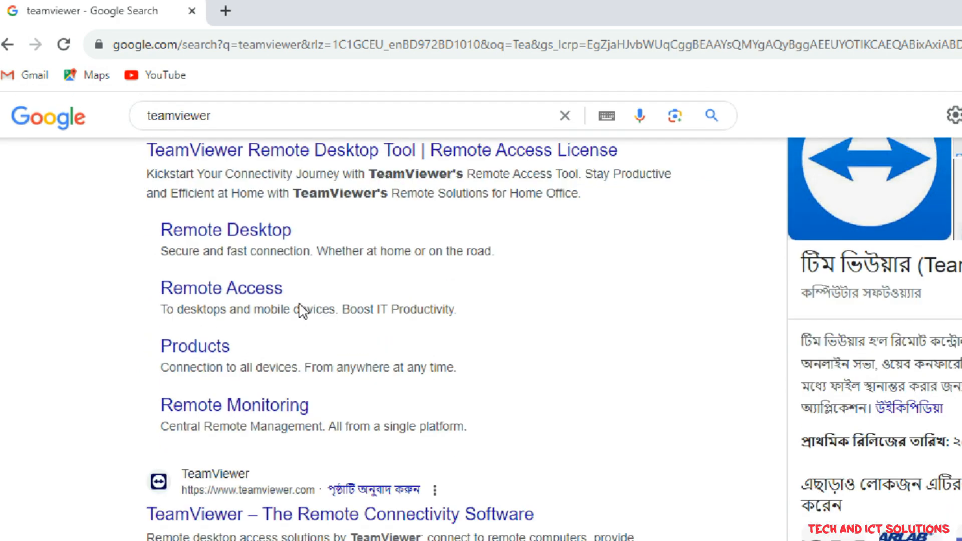
mouse_move(225, 230)
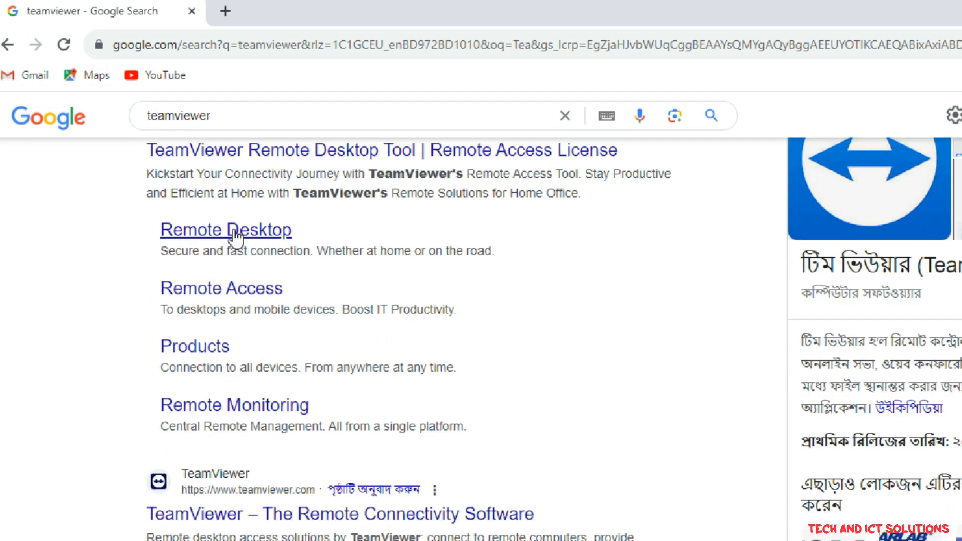
click(226, 231)
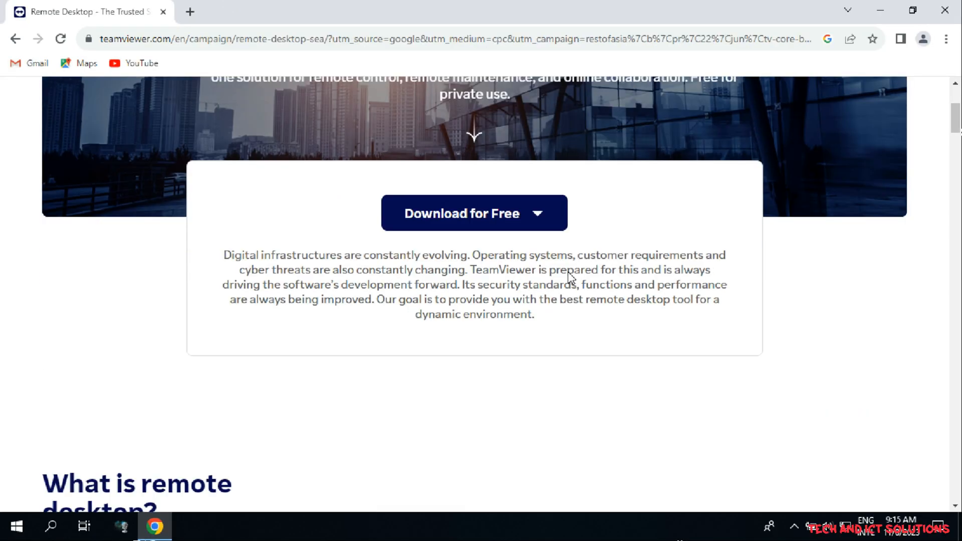
- Go to Download for Free and reach the Windows 64-bit/32-bit download sections
click(464, 213)
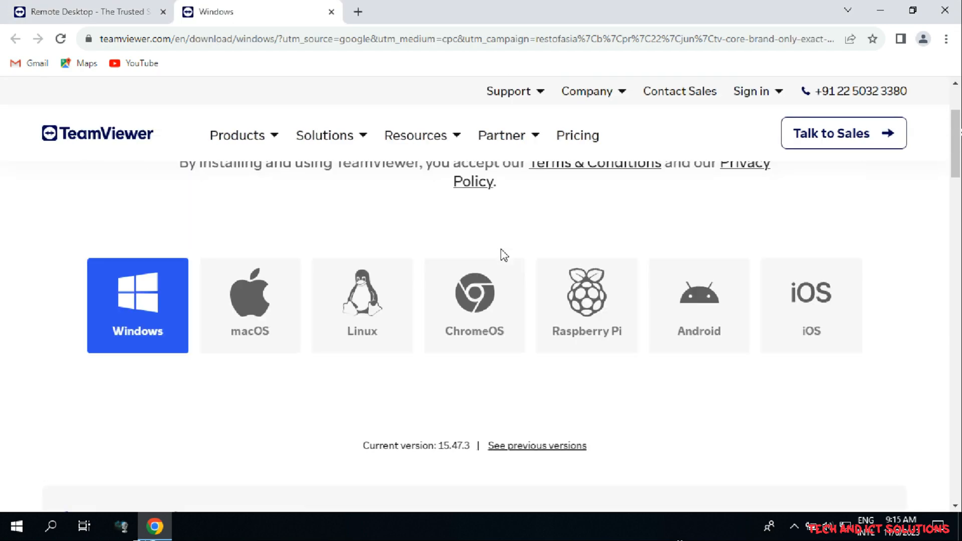
scroll(up, 3)
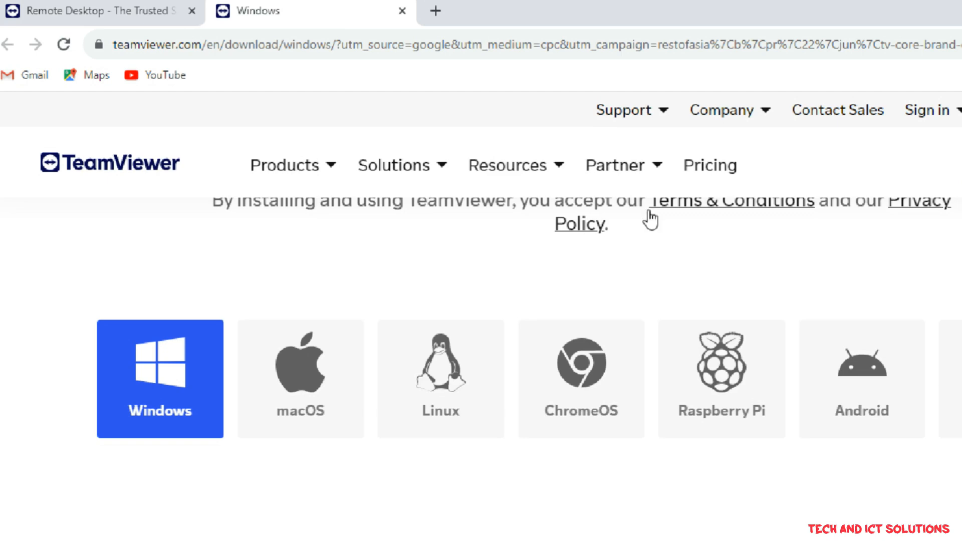
scroll(down, 3)
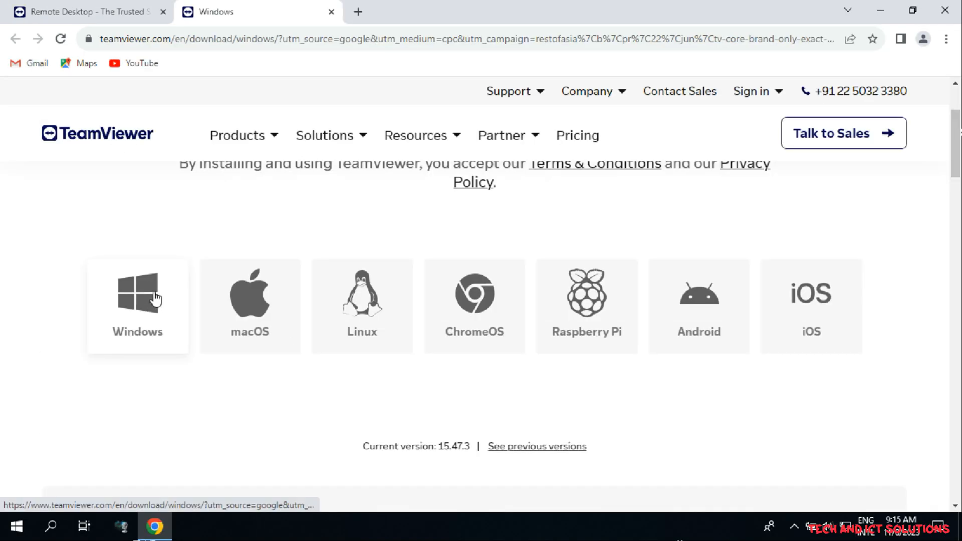
scroll(down, 3)
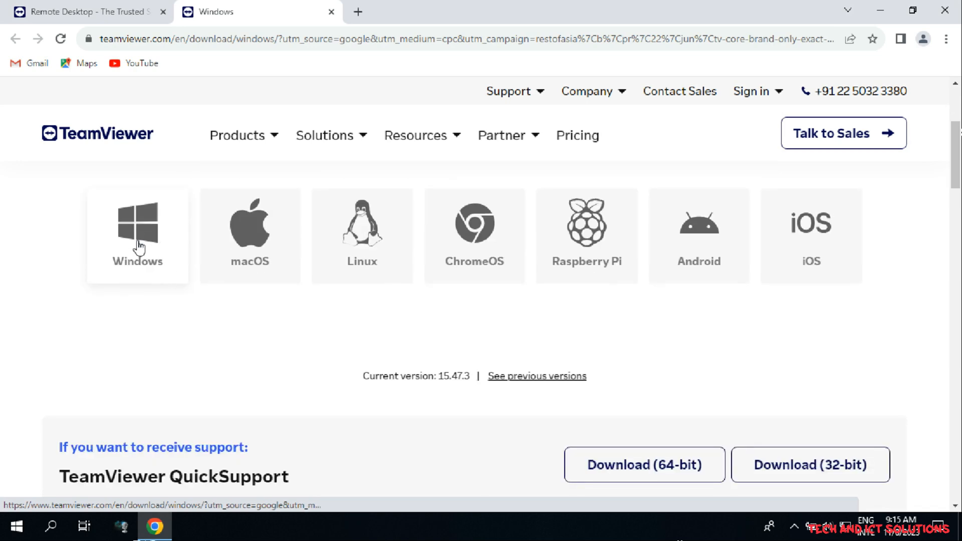
scroll(down, 3)
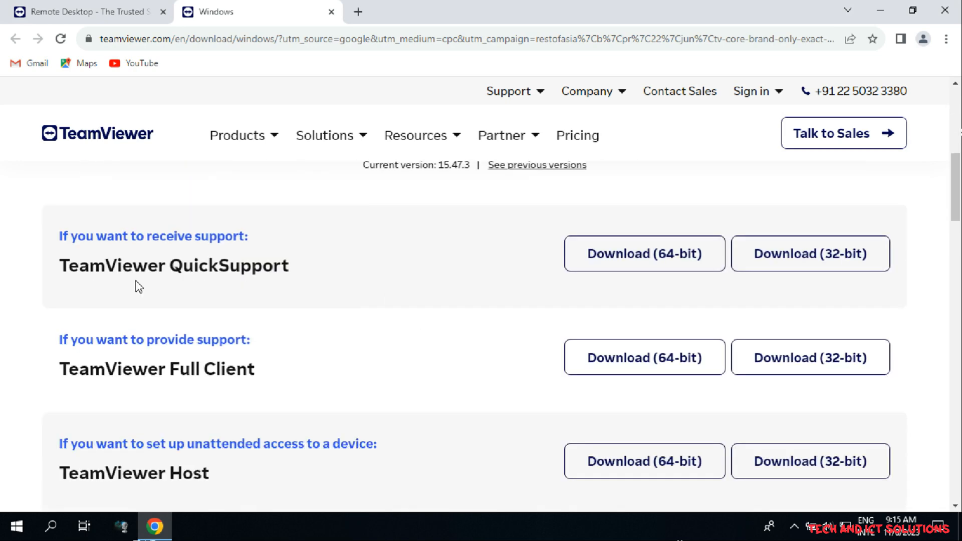
mouse_move(170, 243)
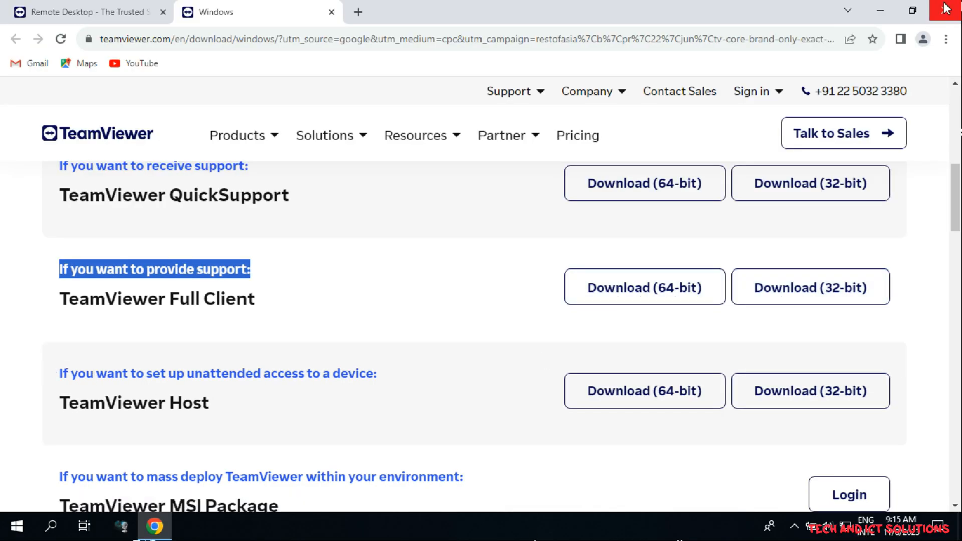
mouse_move(461, 405)
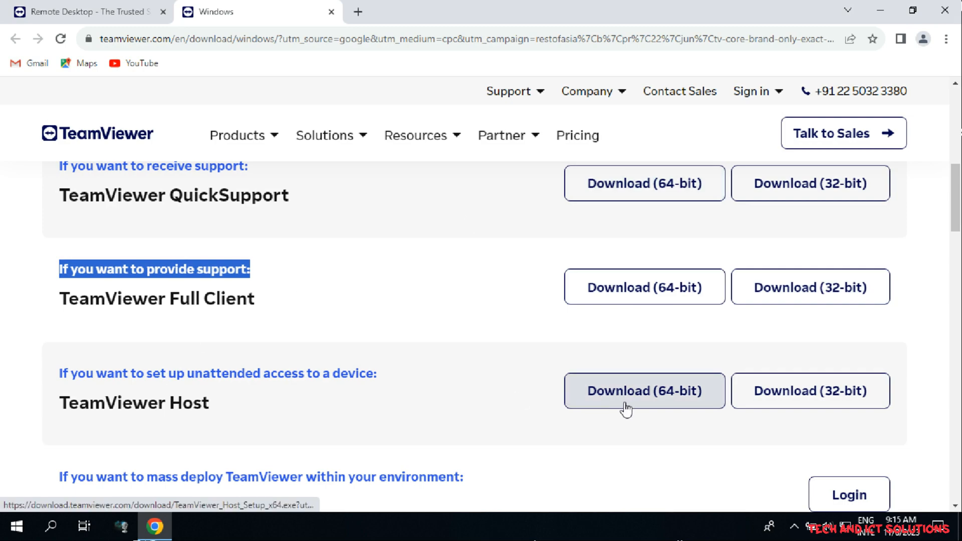
- Download the TeamViewer Full Client installer and launch it from Chrome's downloads
scroll(down, 3)
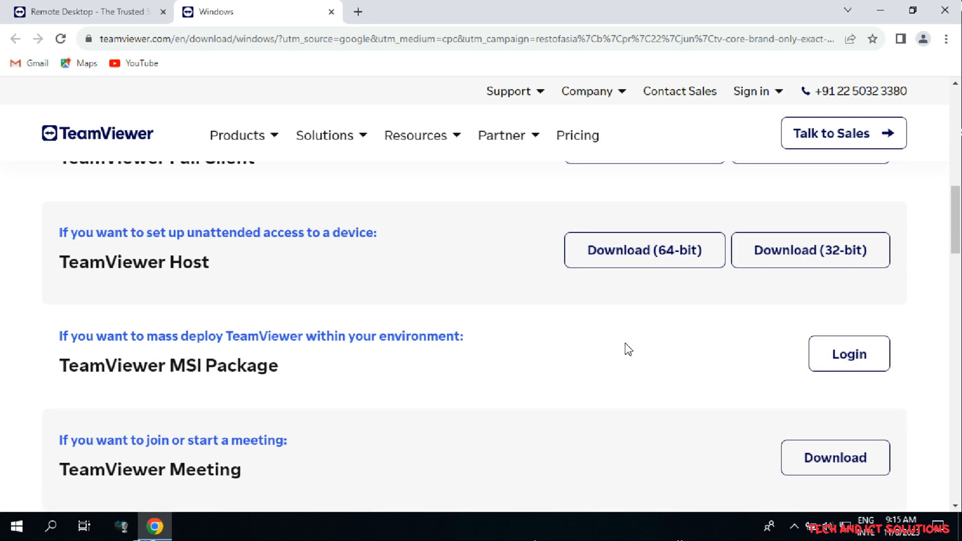
scroll(down, 3)
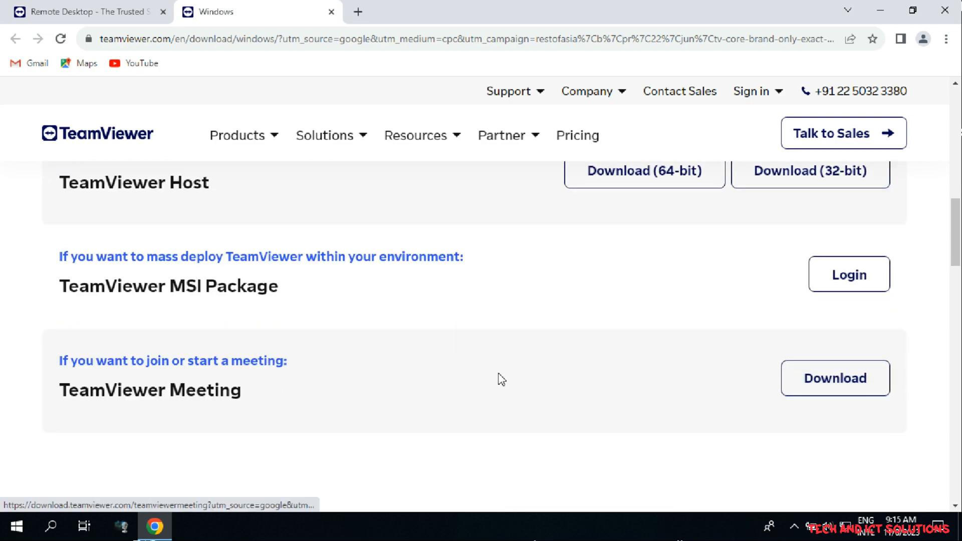
scroll(up, 3)
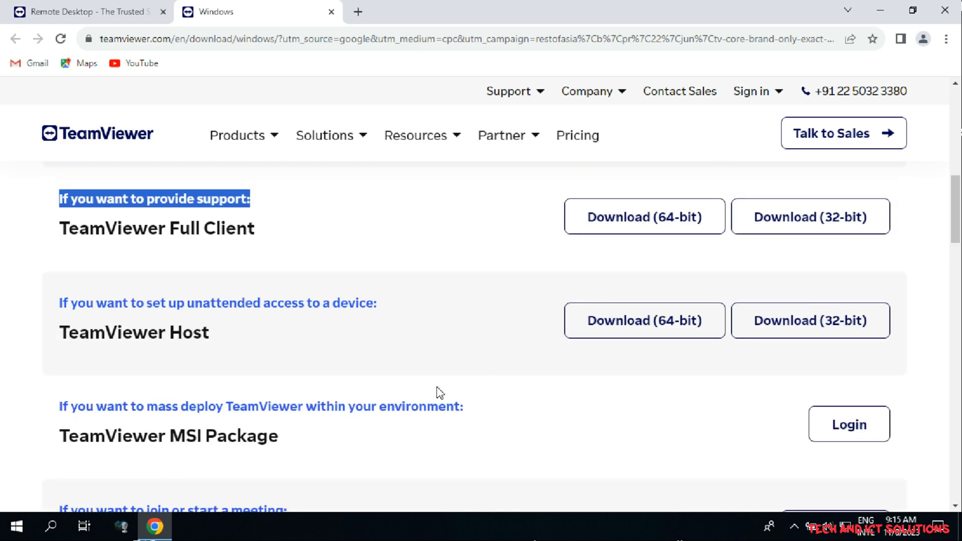
scroll(up, 3)
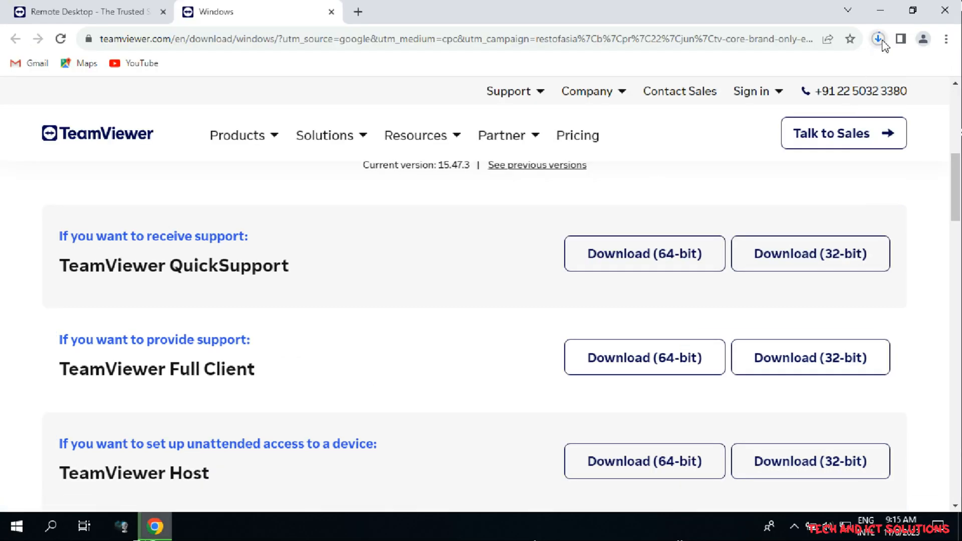
click(878, 39)
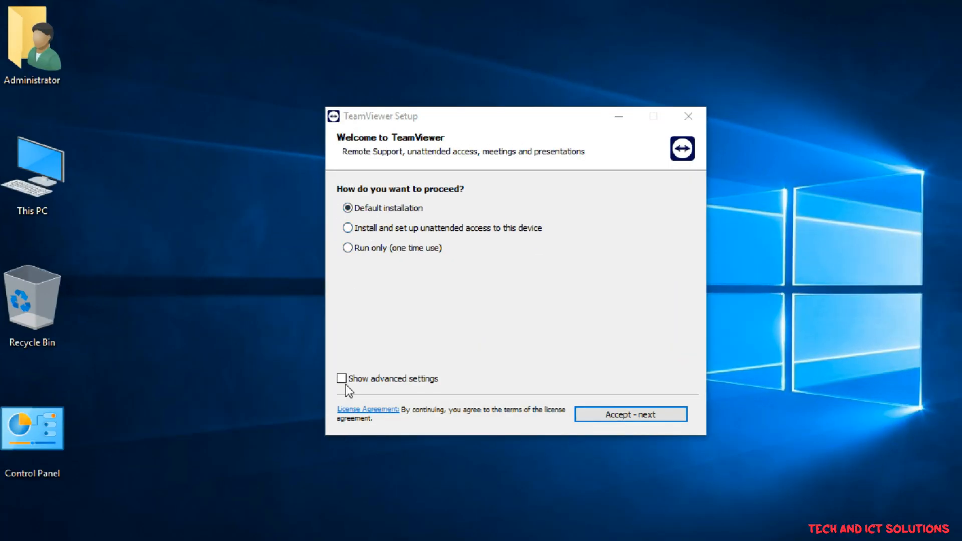
mouse_move(387, 240)
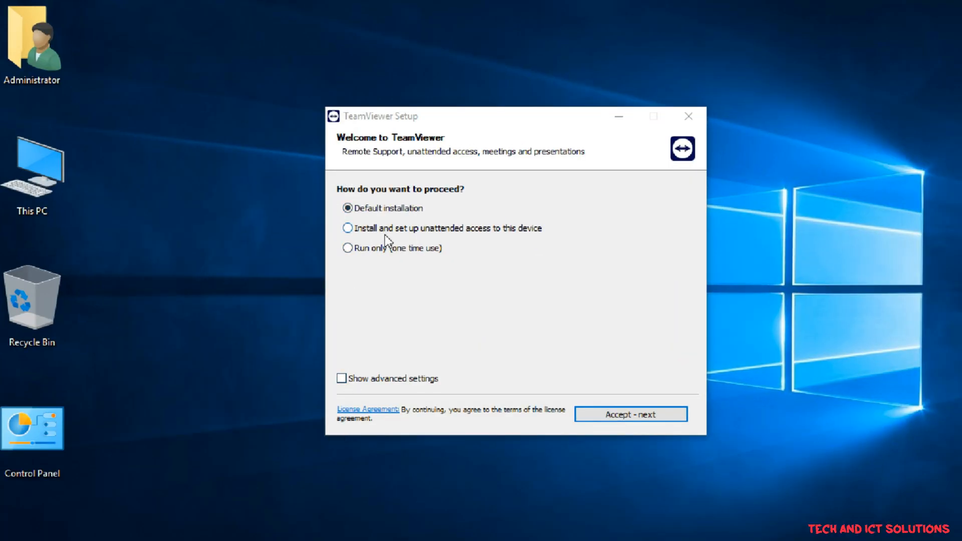
mouse_move(351, 263)
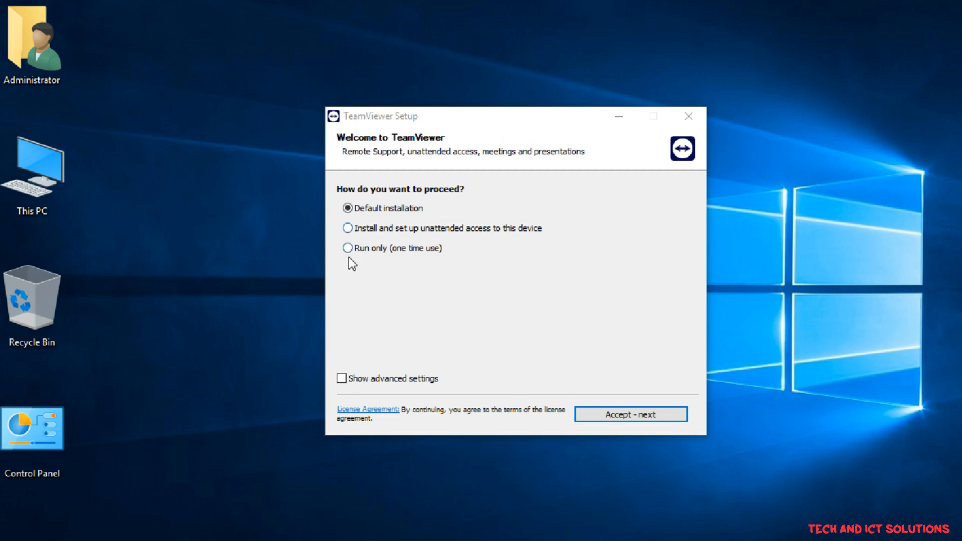
mouse_move(630, 414)
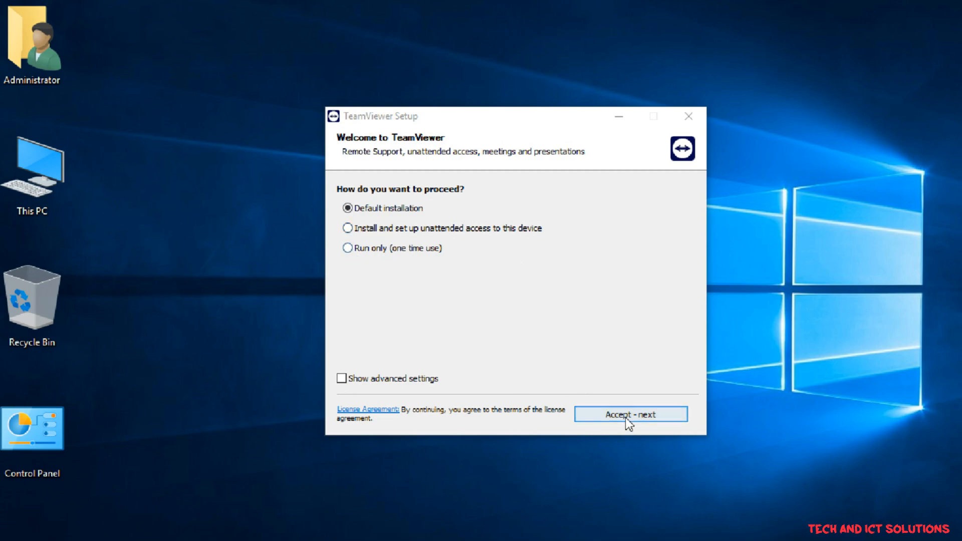
- Run the default installation via 'Accept - next' and let setup finish
click(629, 414)
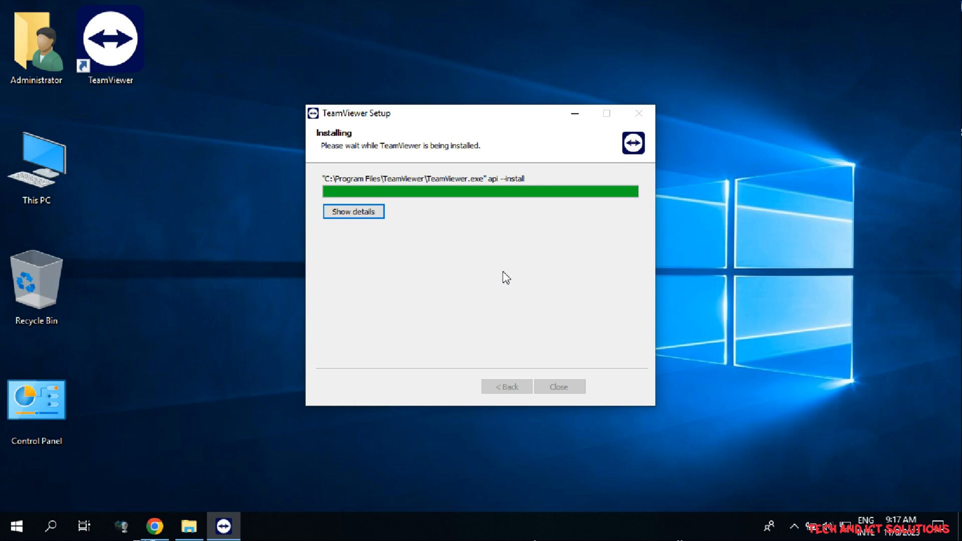
click(353, 211)
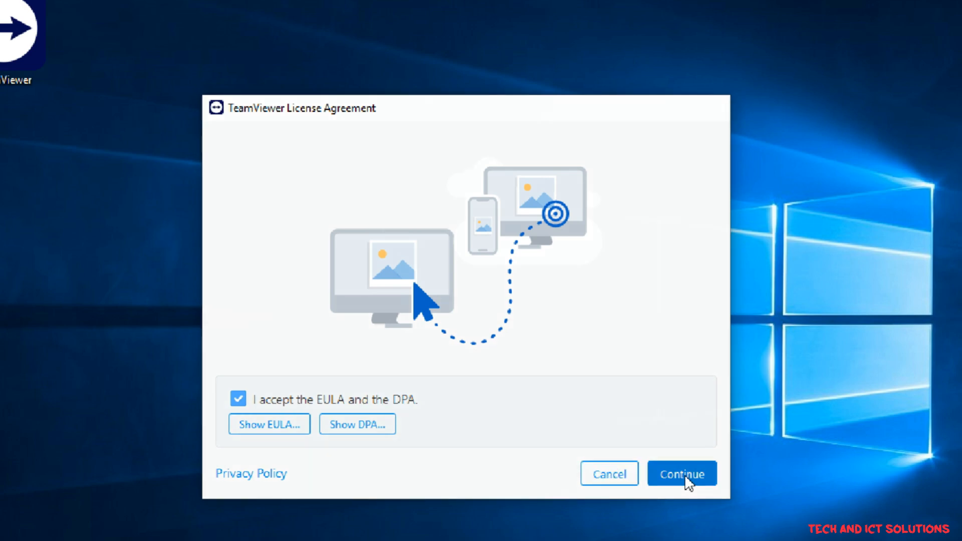
- Accept the EULA and DPA, continue, and confirm OK on the What's new window
click(681, 473)
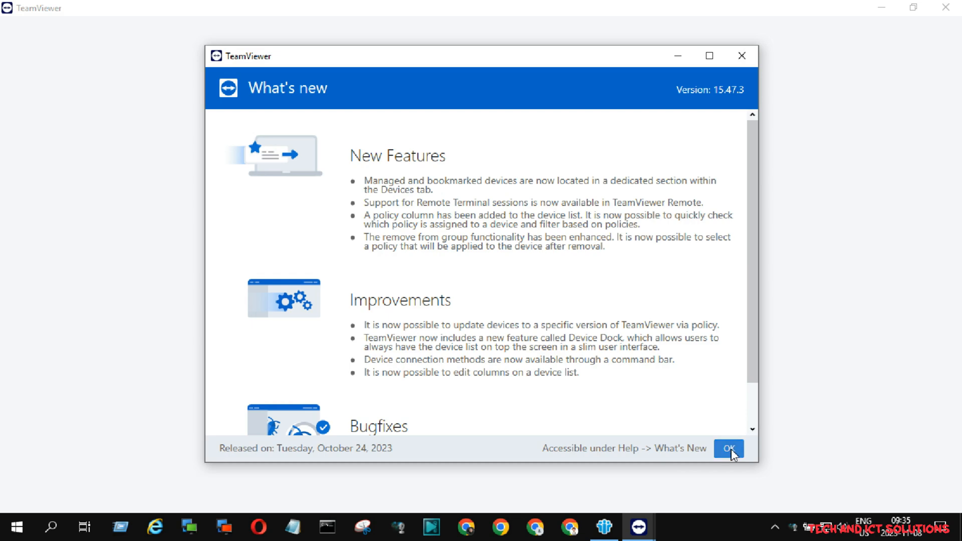
click(729, 449)
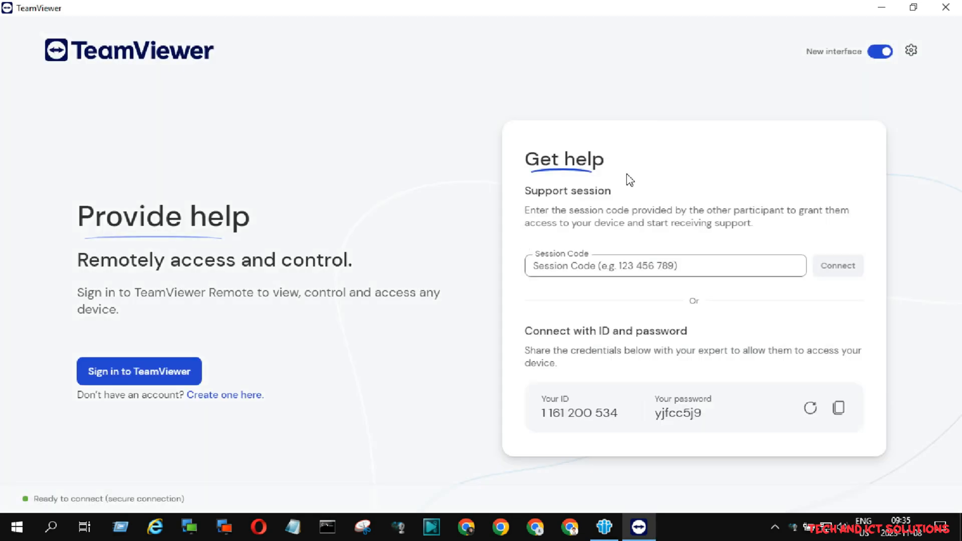
mouse_move(314, 310)
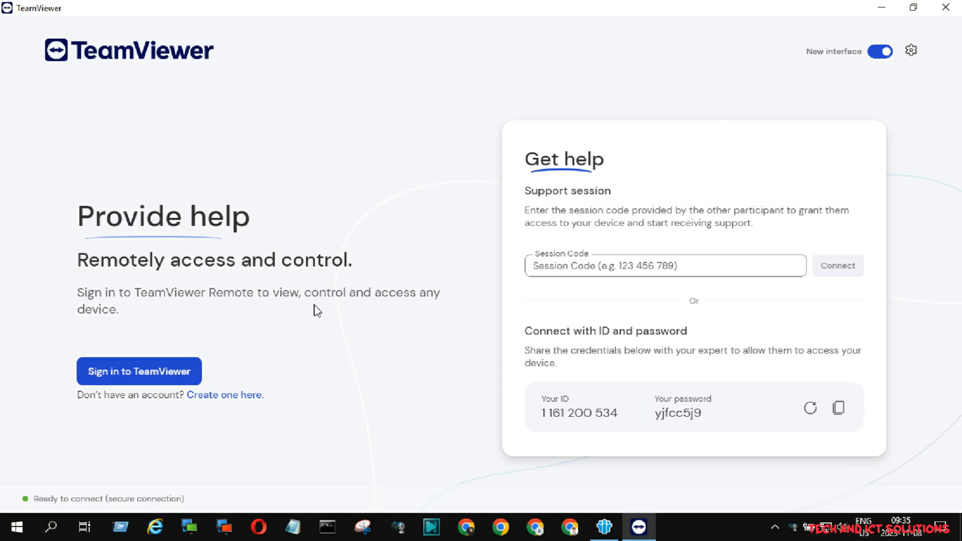
mouse_move(549, 524)
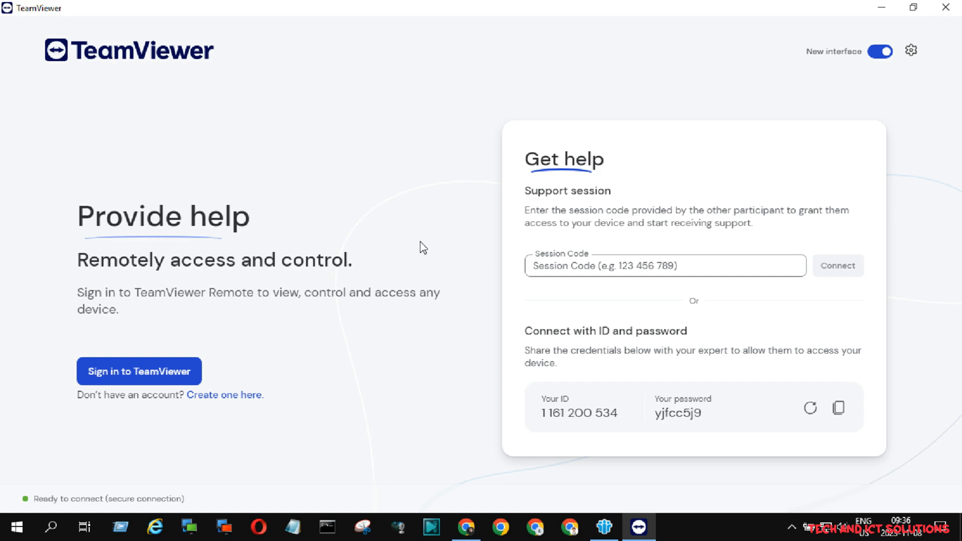
- Sign in with the Google account and its encryption key to reach the Remote Support dashboard
click(139, 370)
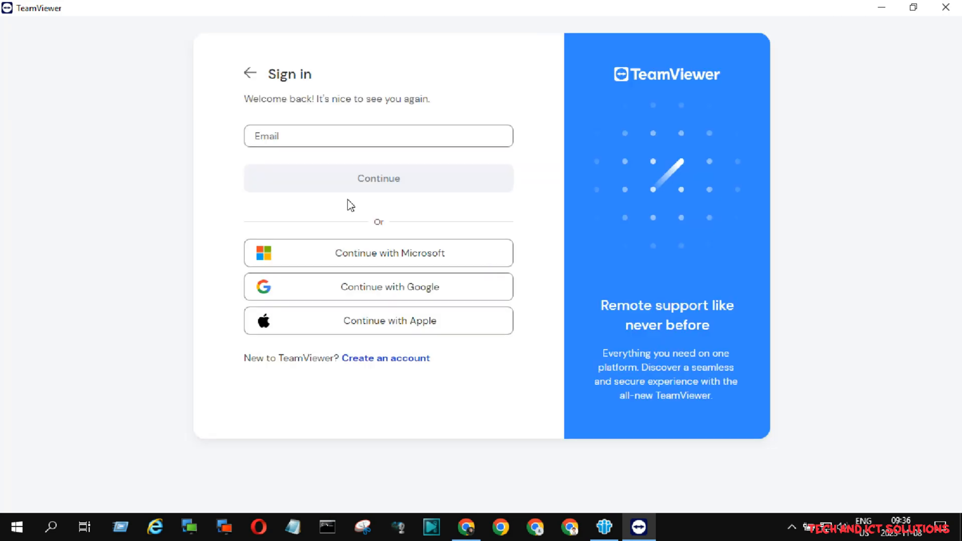
click(378, 135)
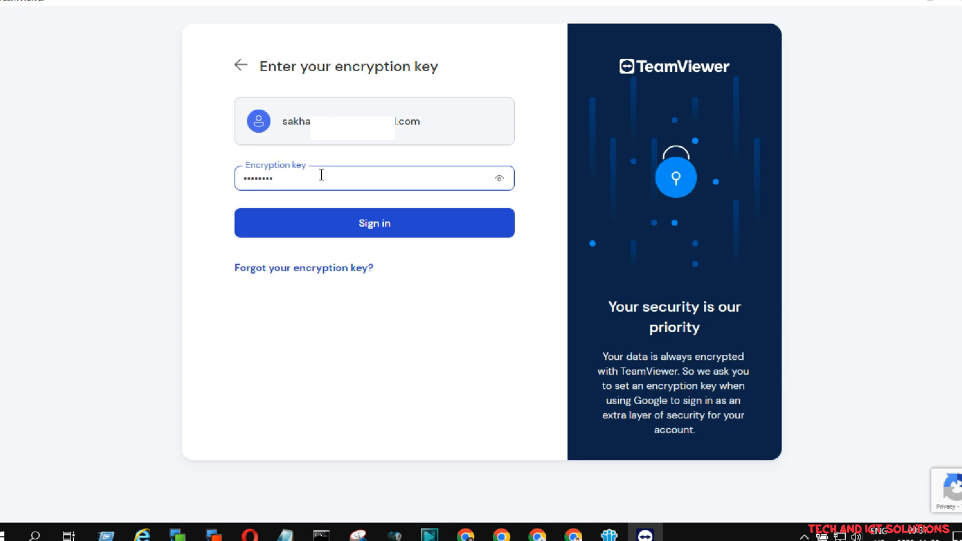
text(•••)
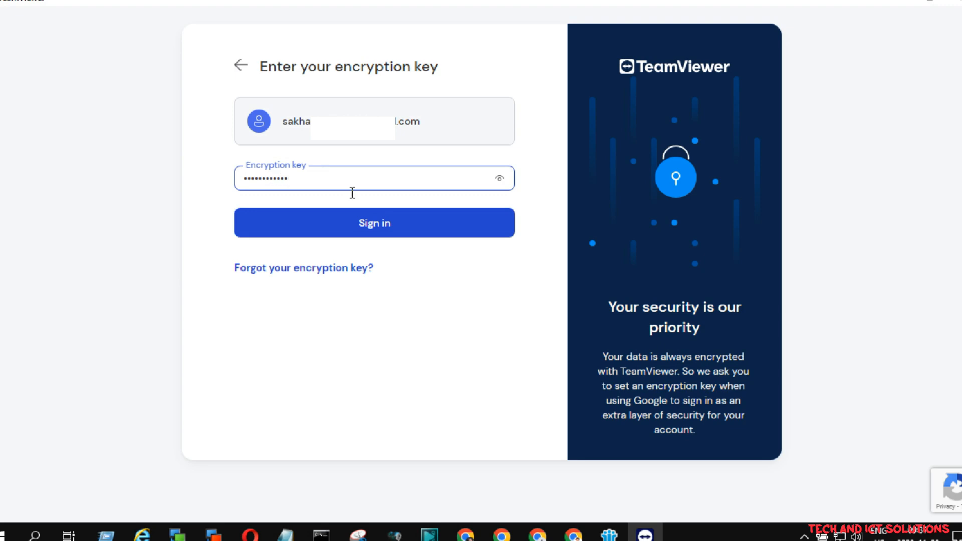
click(374, 222)
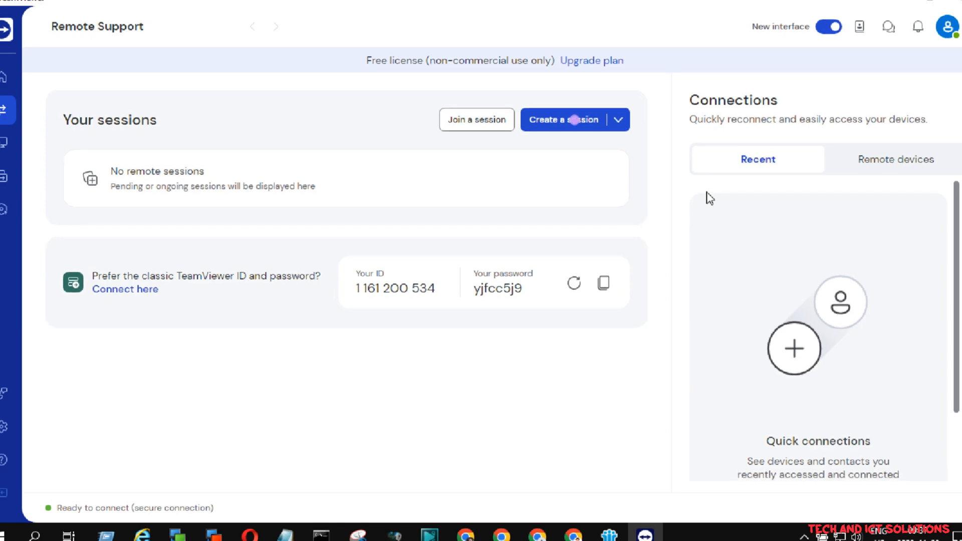
mouse_move(485, 134)
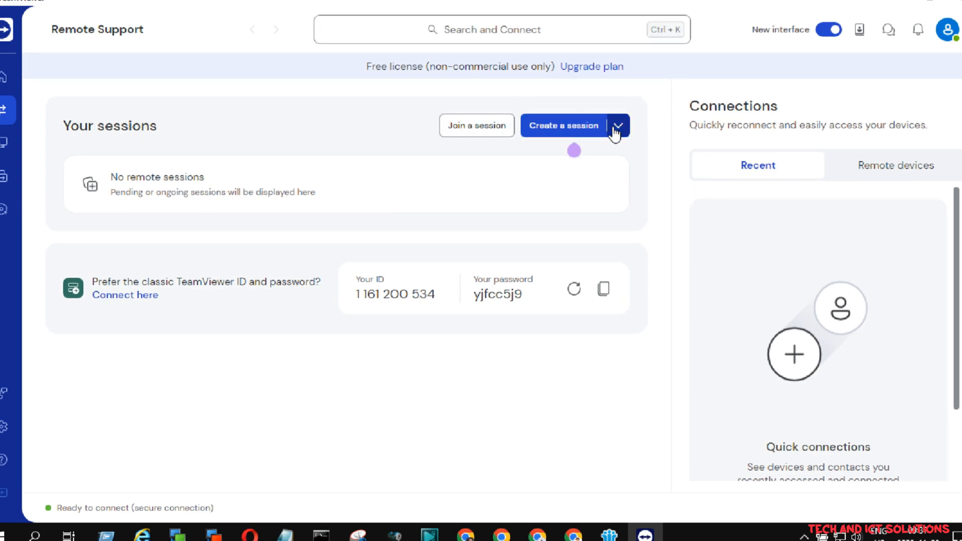
click(619, 125)
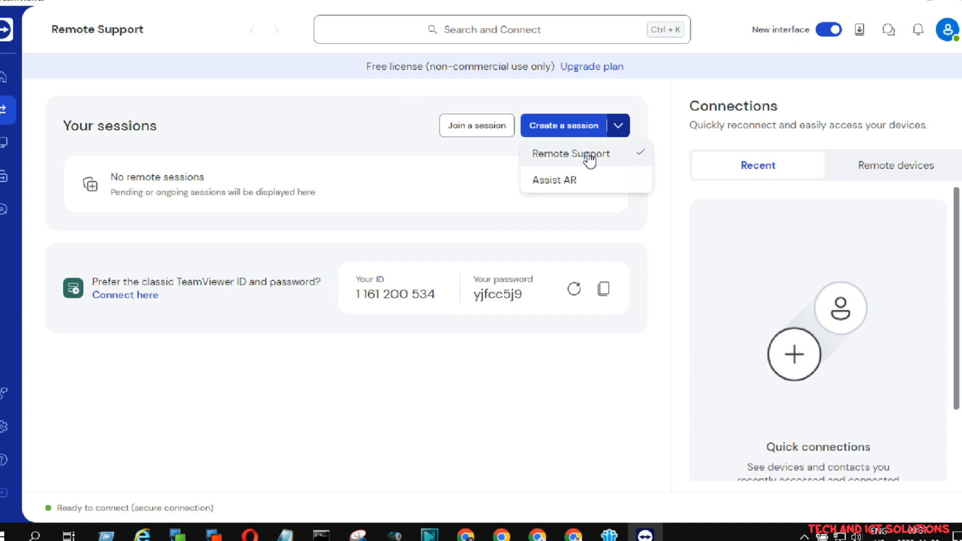
click(570, 153)
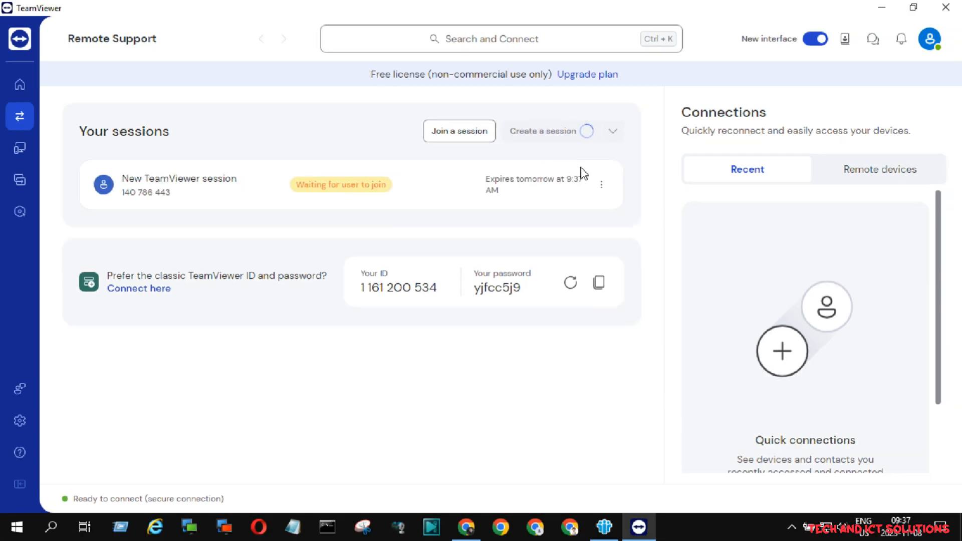
click(542, 130)
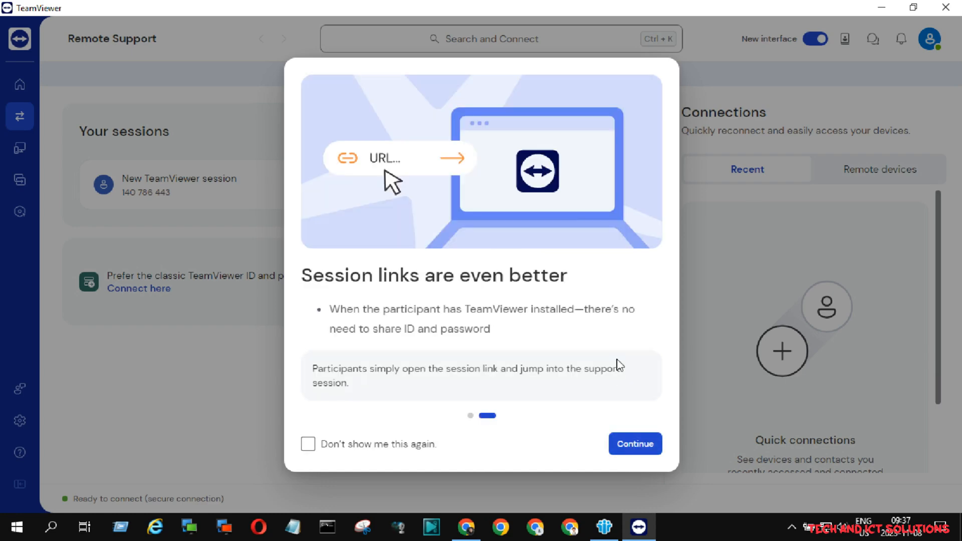
click(634, 444)
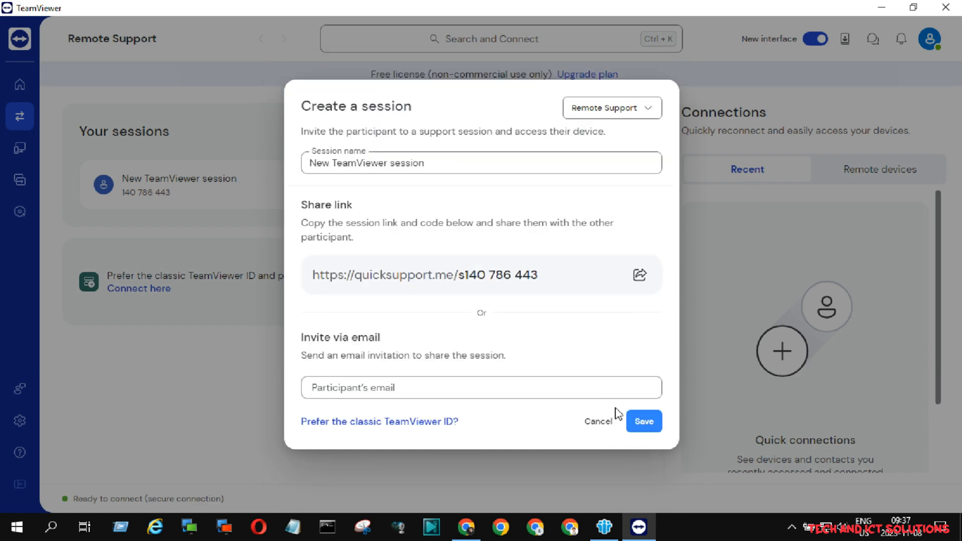
click(480, 387)
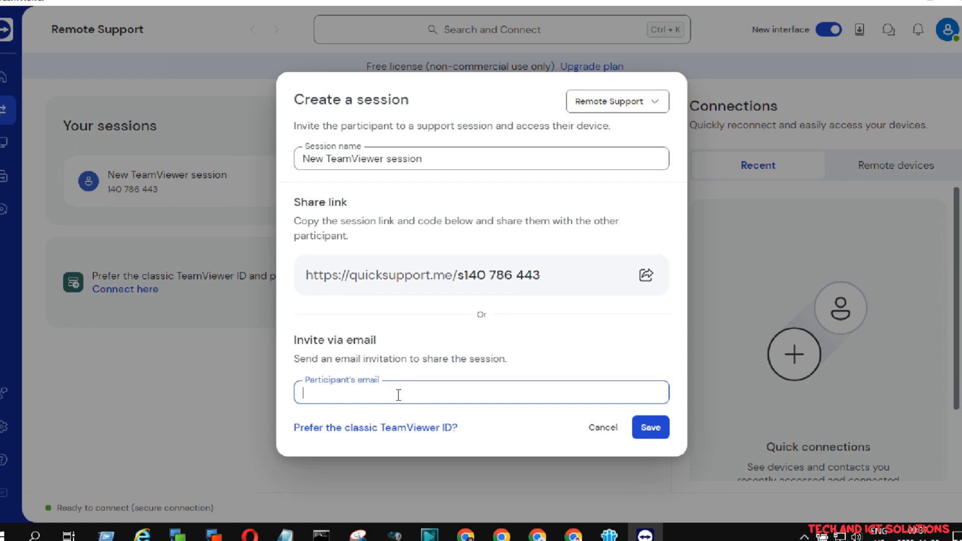
mouse_move(384, 393)
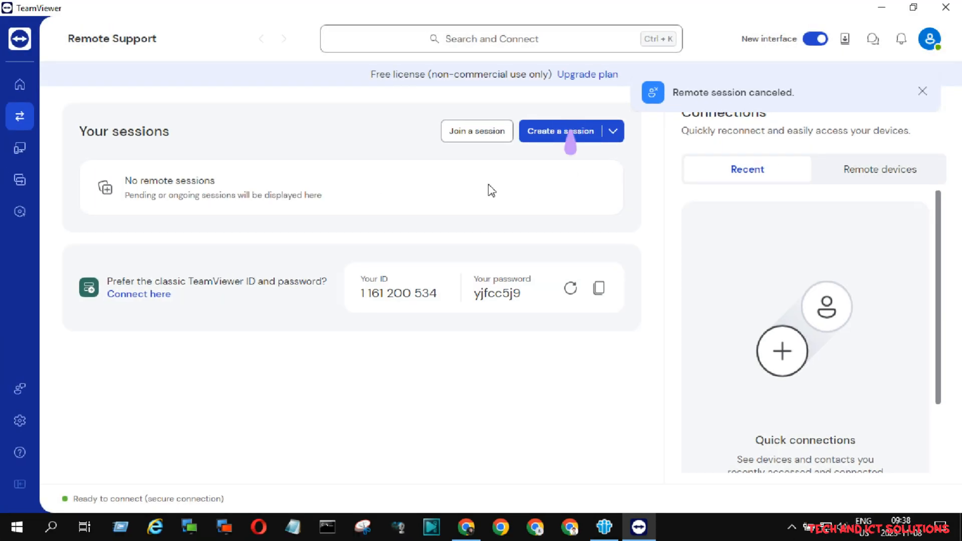
click(477, 131)
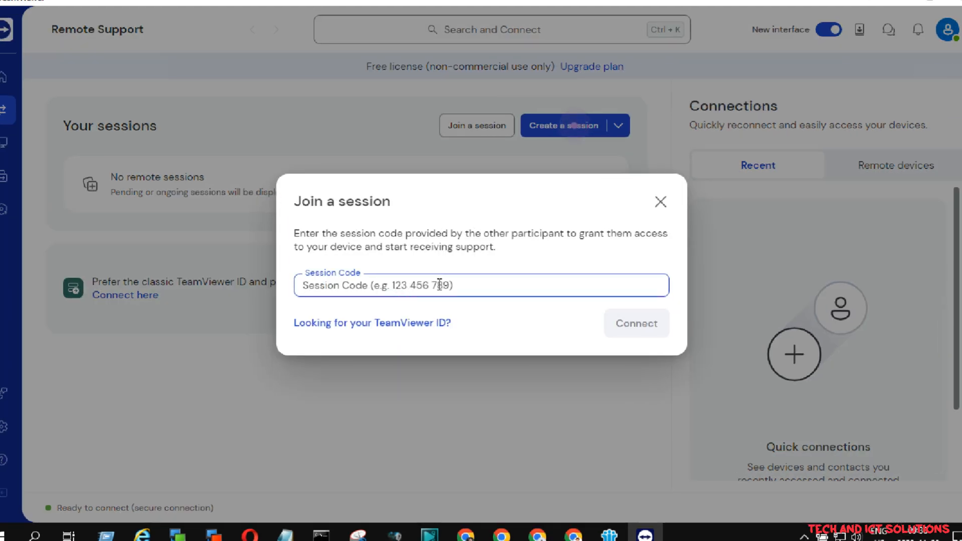
click(635, 324)
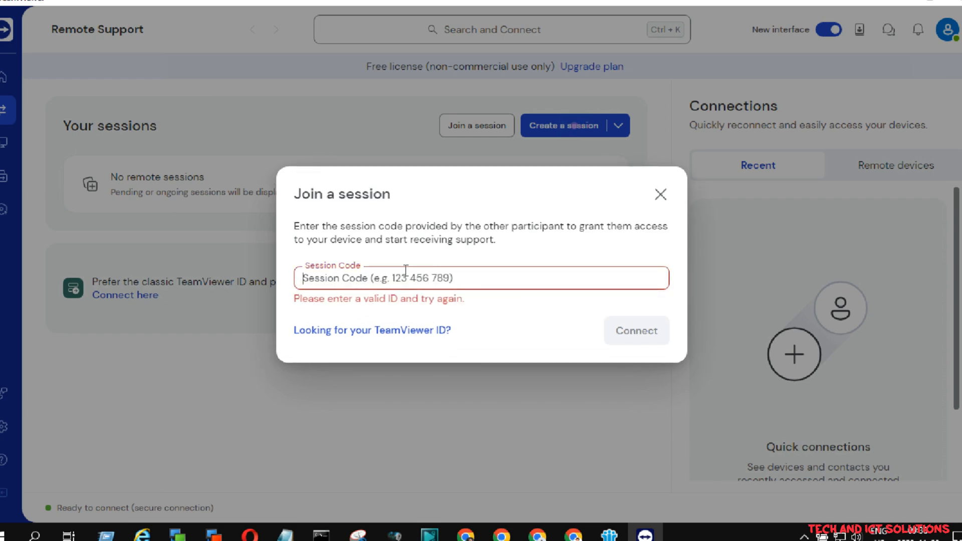
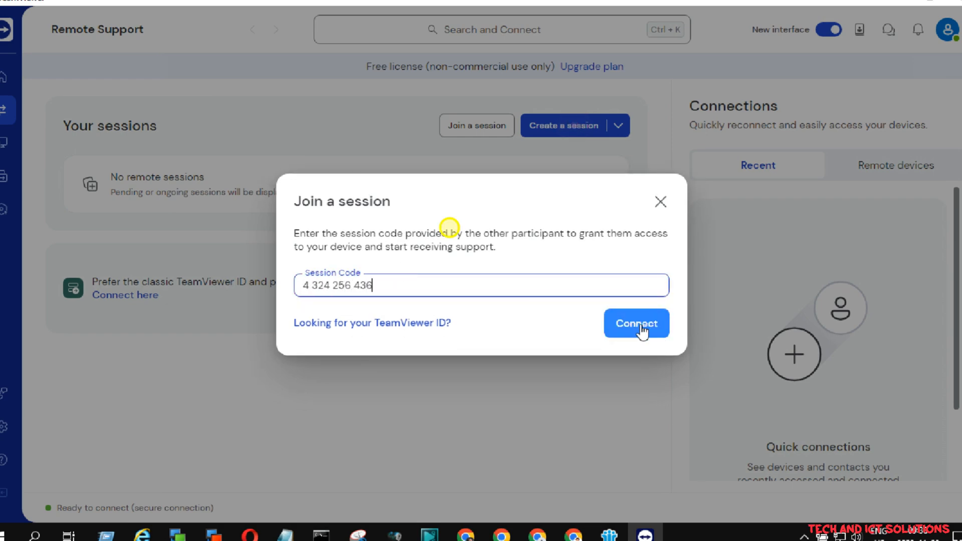
click(637, 323)
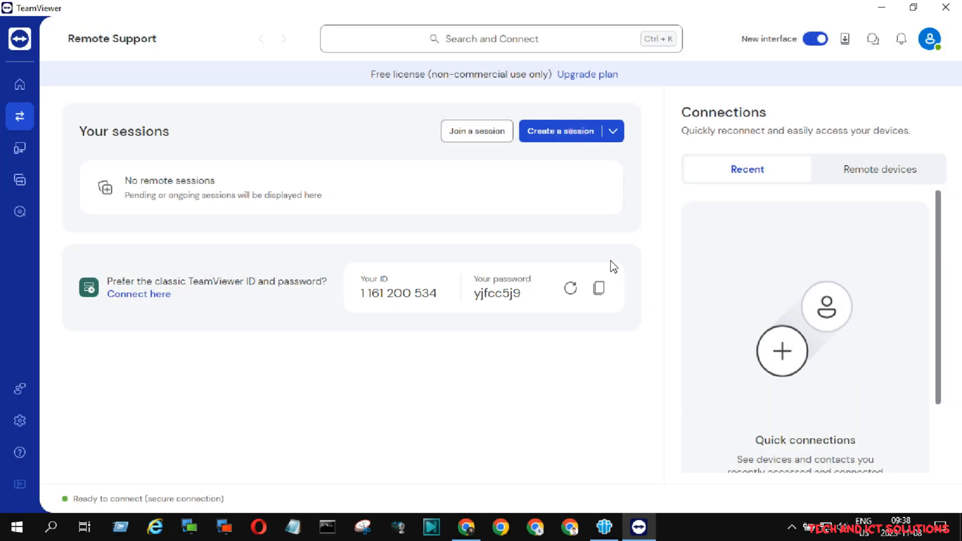
mouse_move(633, 274)
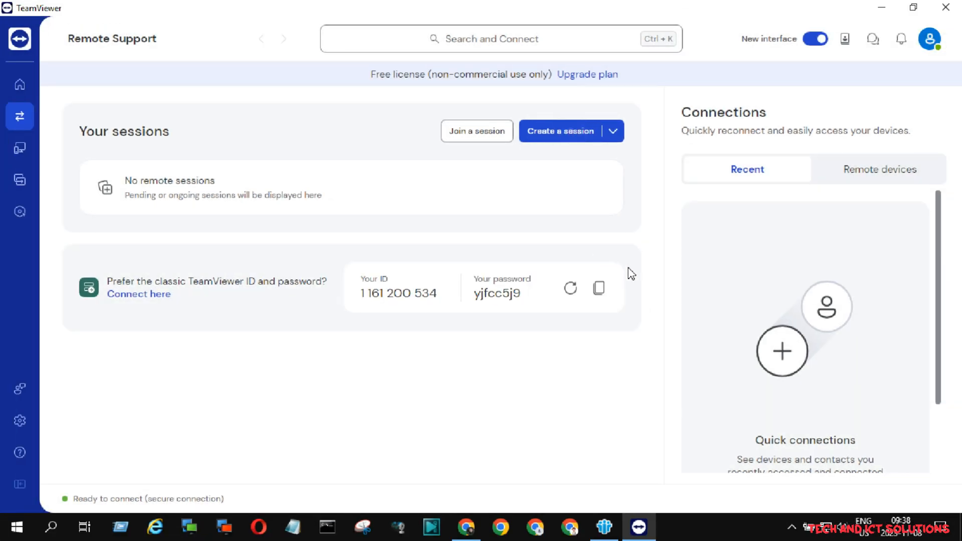